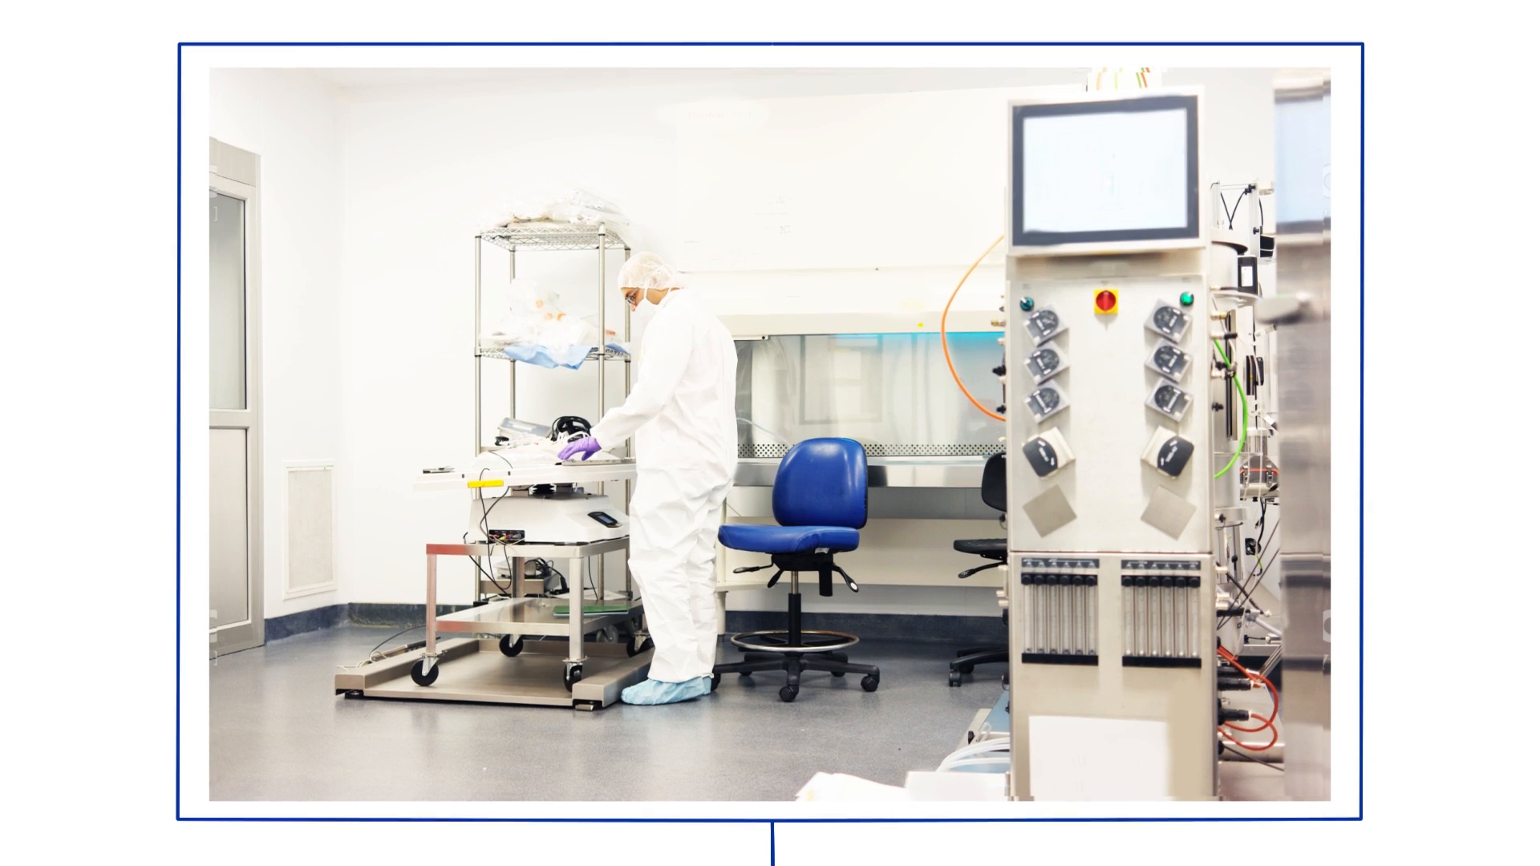
scroll("down", 3)
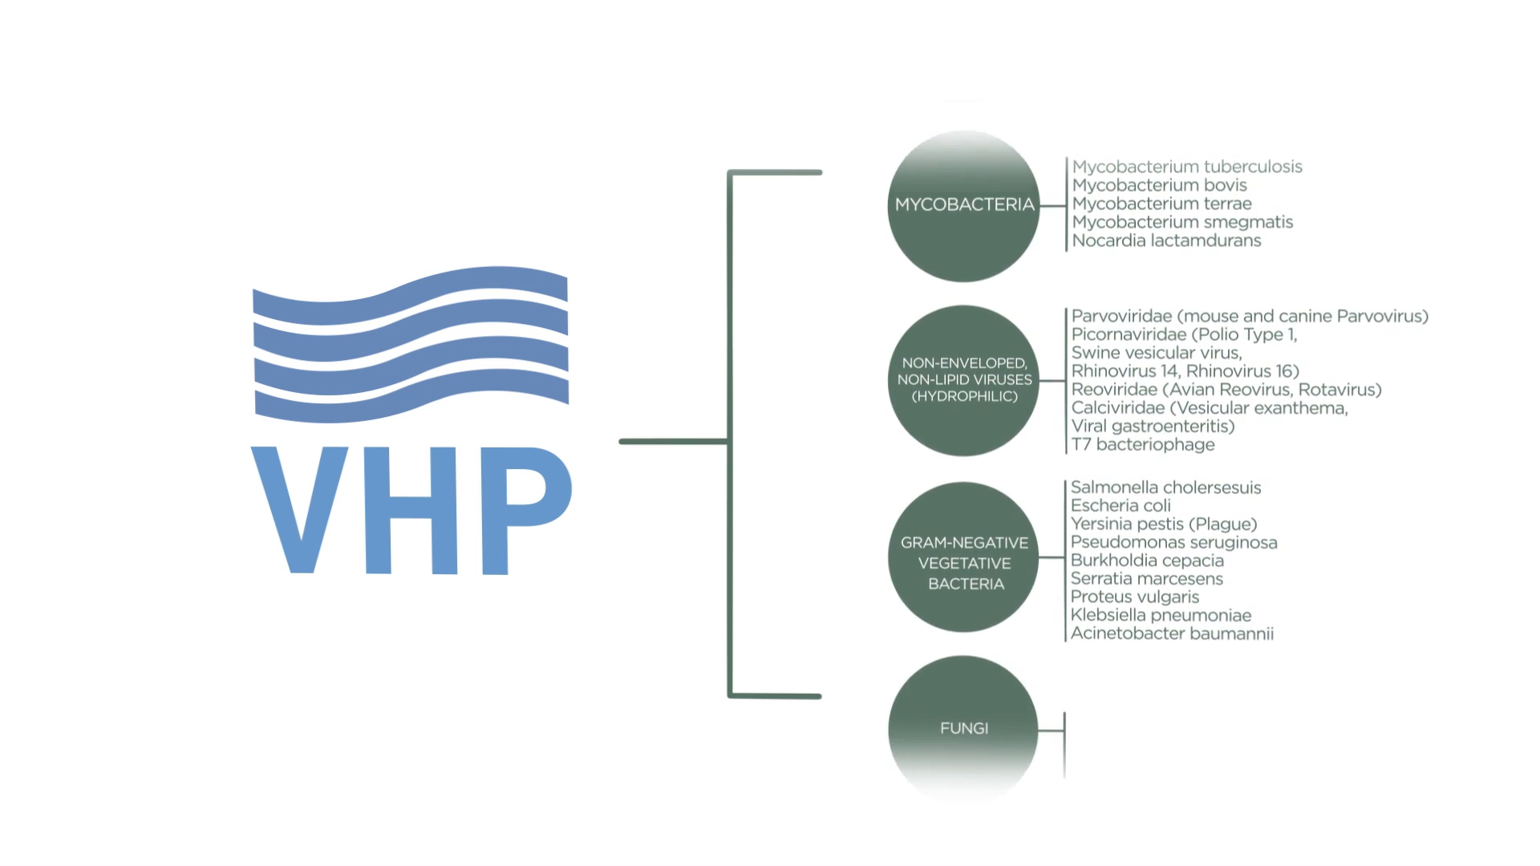
scroll("down", 3)
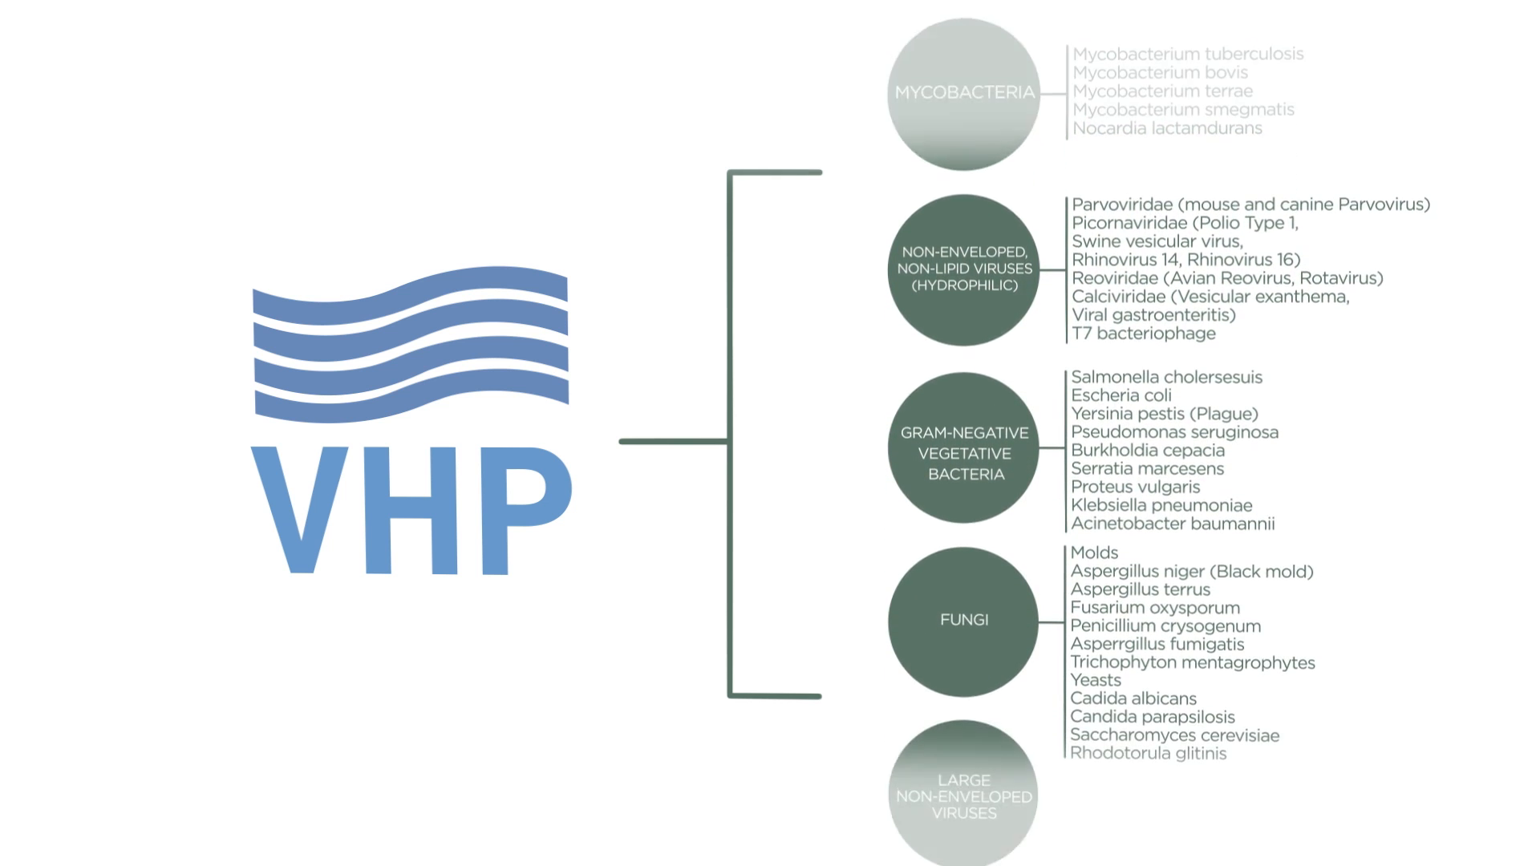
scroll("down", 3)
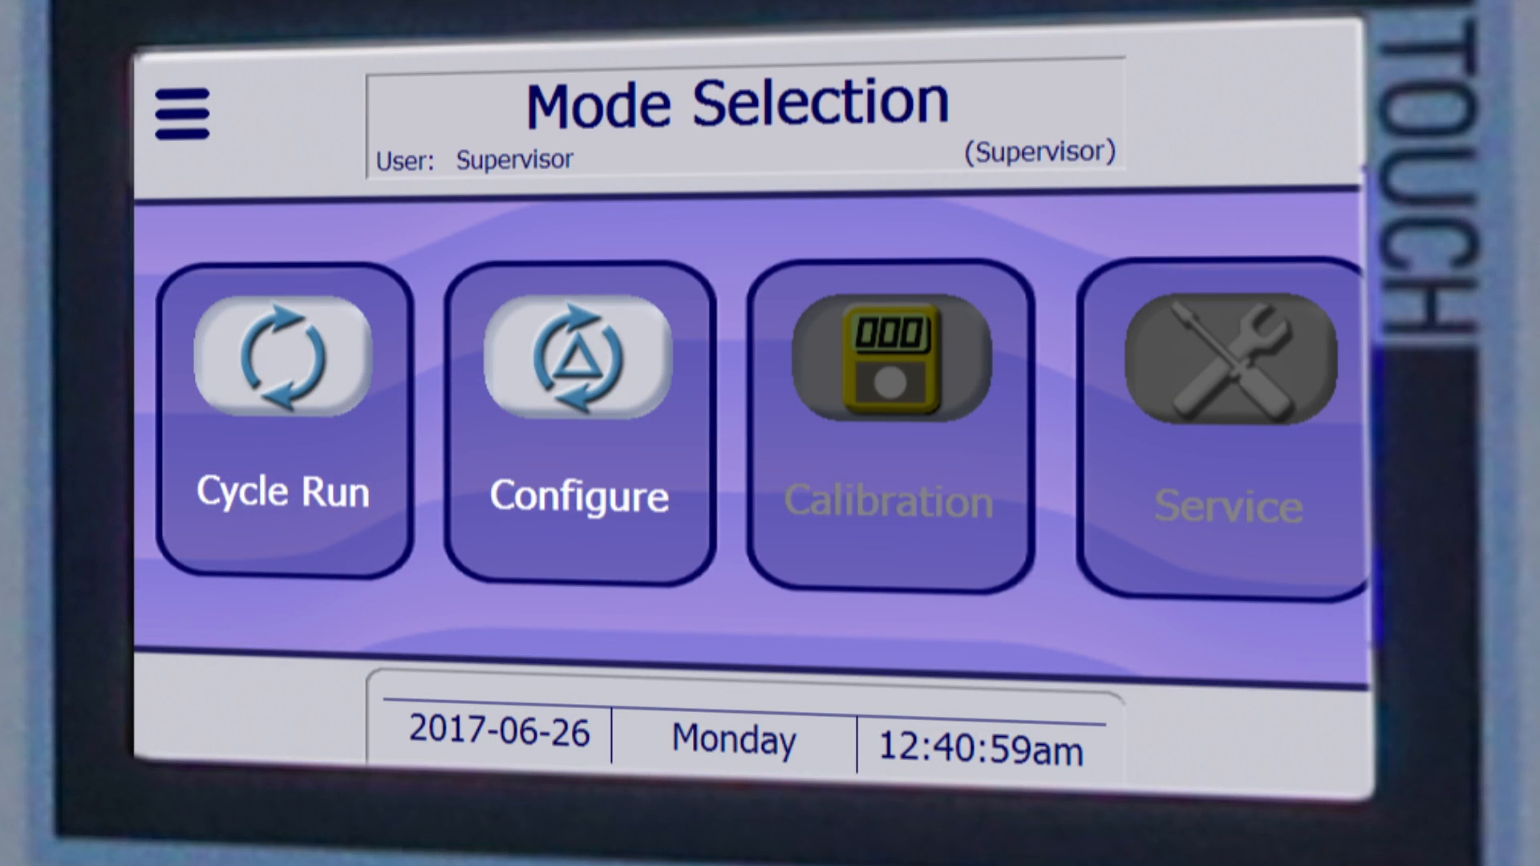
left_click(282, 428)
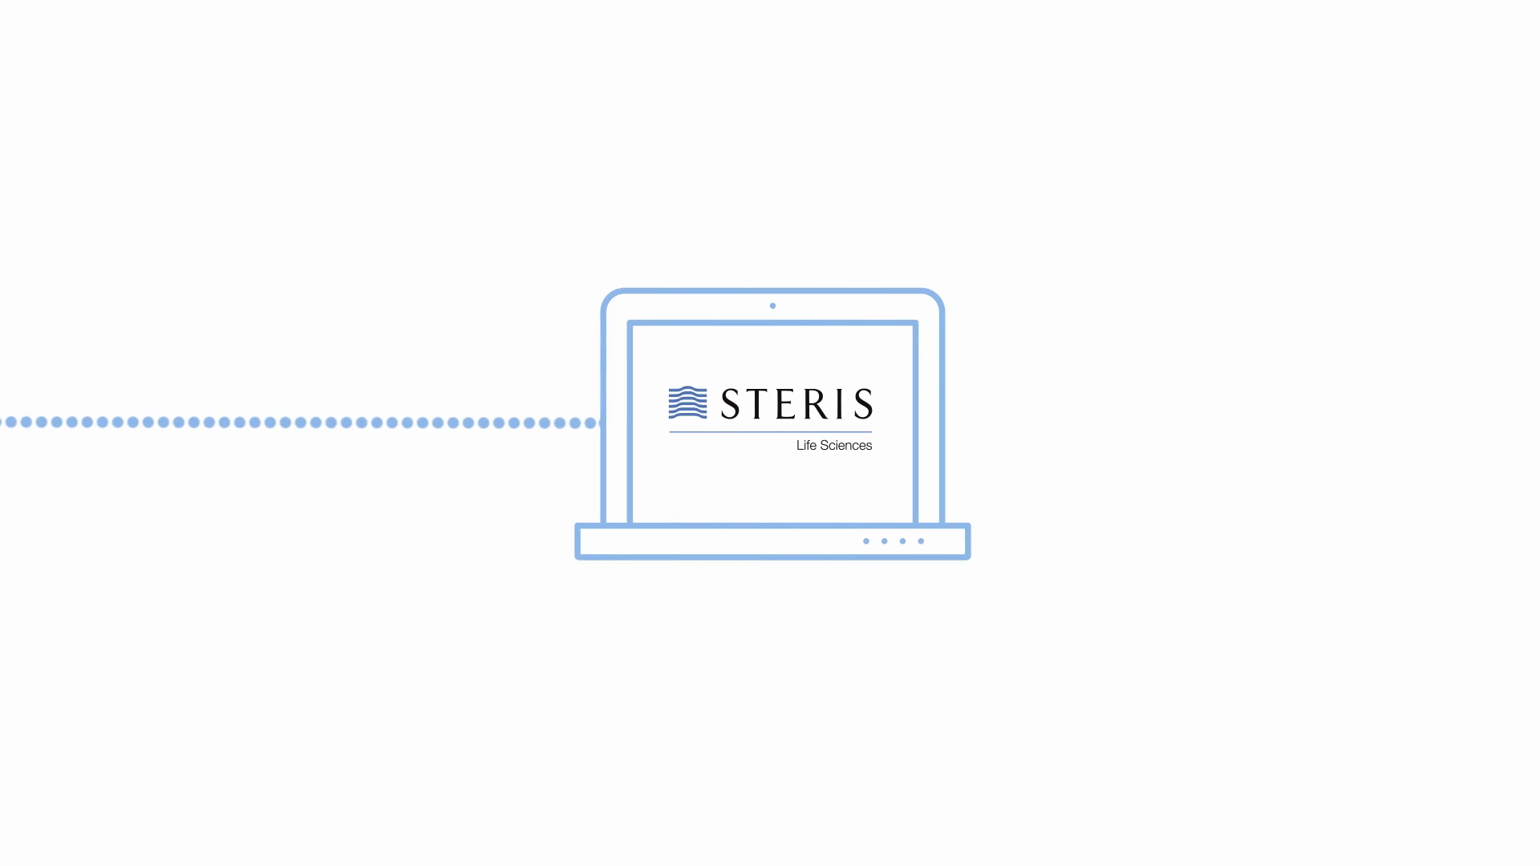
scroll("down", 3)
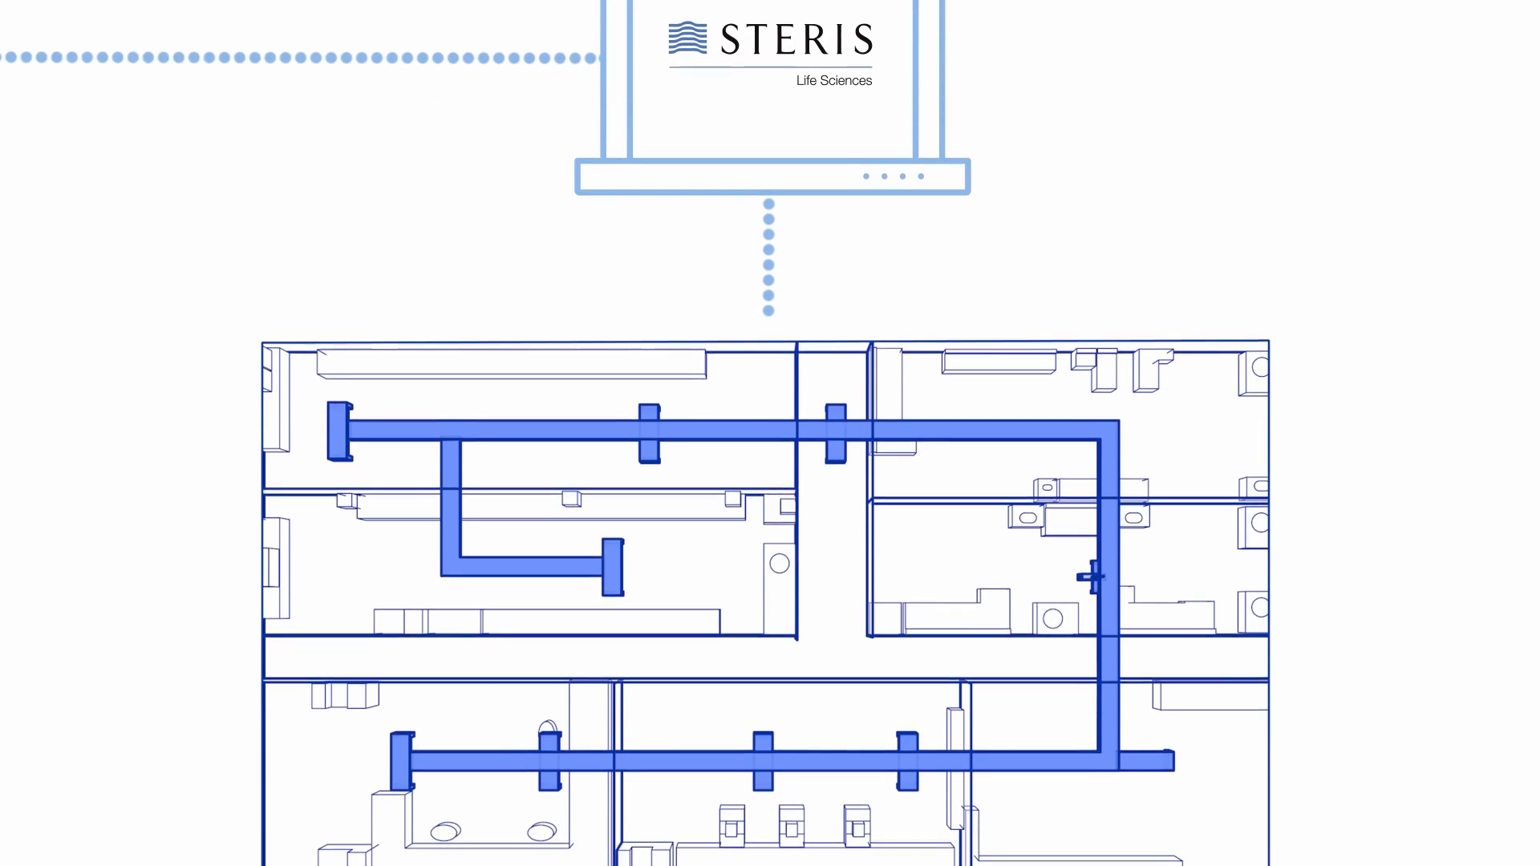